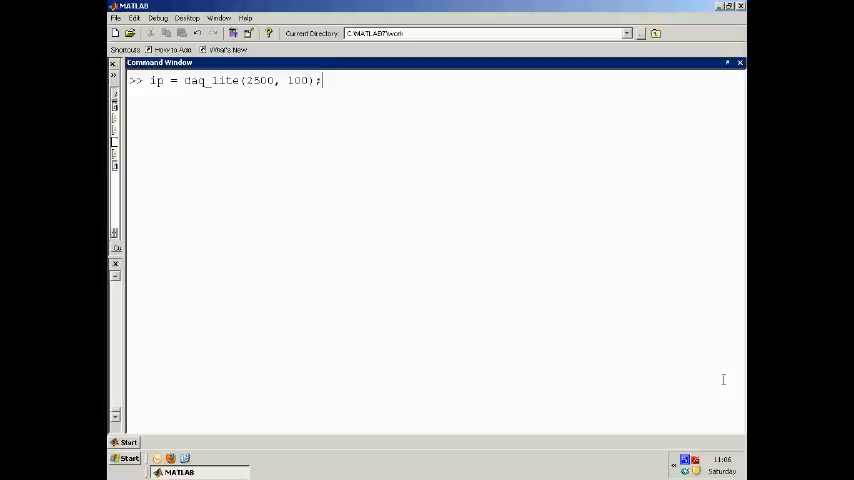
mouse_move(184, 68)
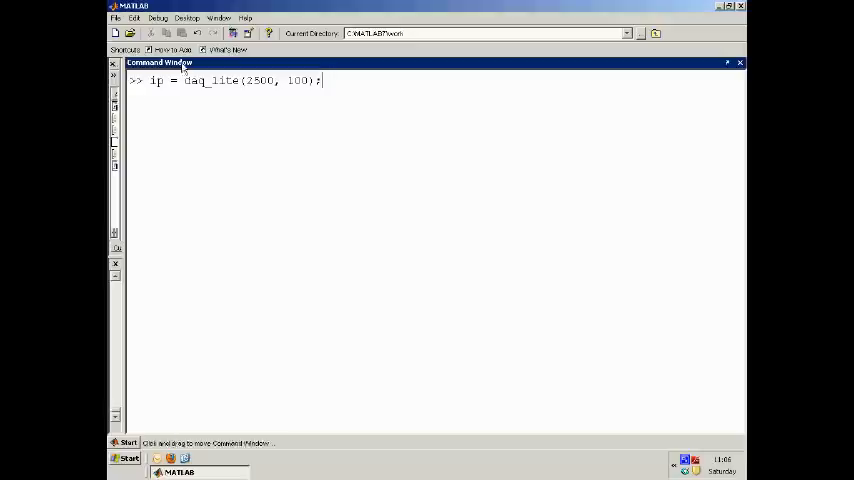
double_click(208, 80)
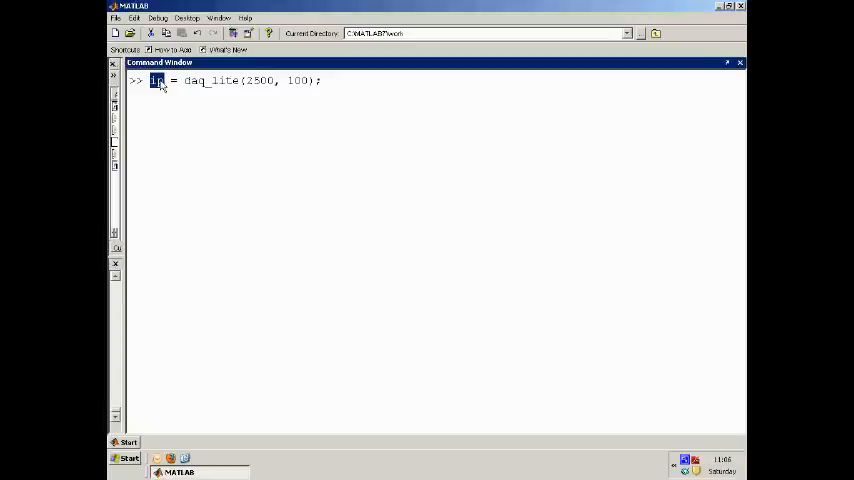
mouse_move(156, 96)
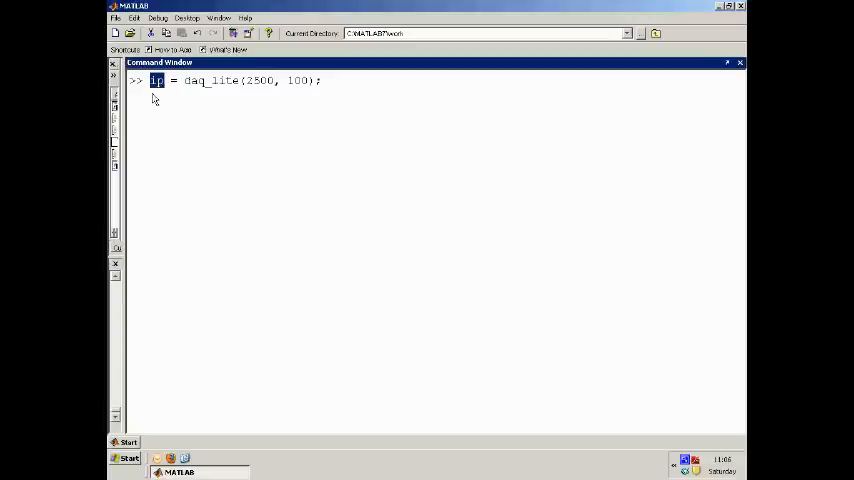